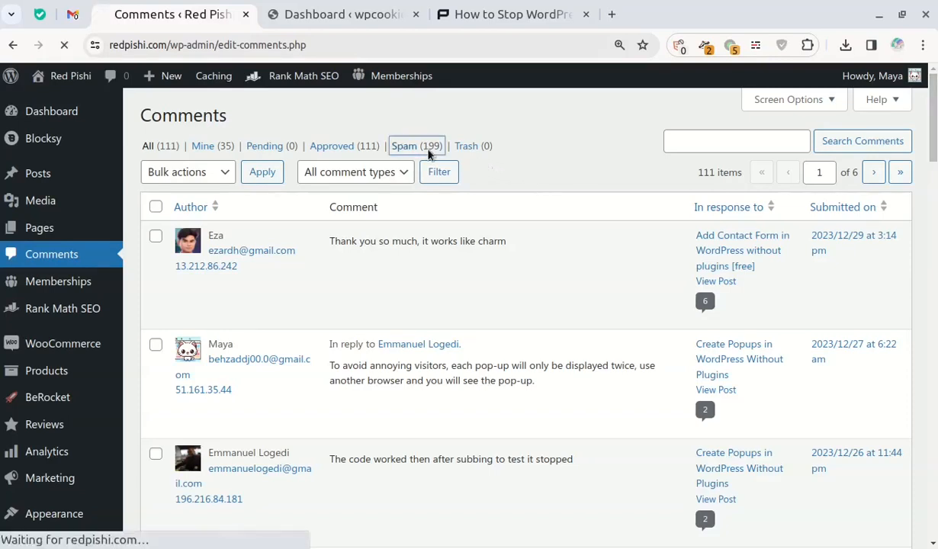
Step: Filter the Comments list to the 199 spam comments and move to their second page
{"action": "left_click", "coordinate": [404, 146]}
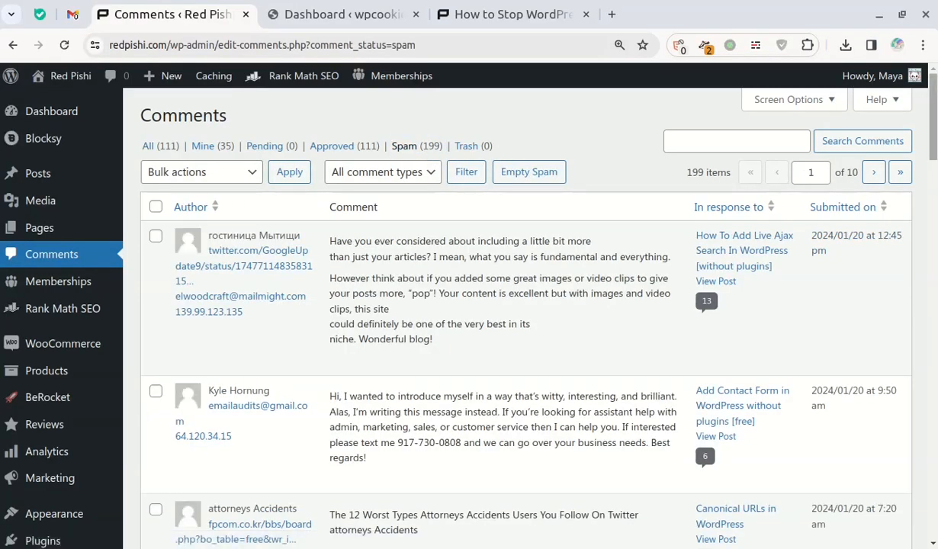
{"action": "scroll", "scroll_direction": "down", "scroll_amount": 3}
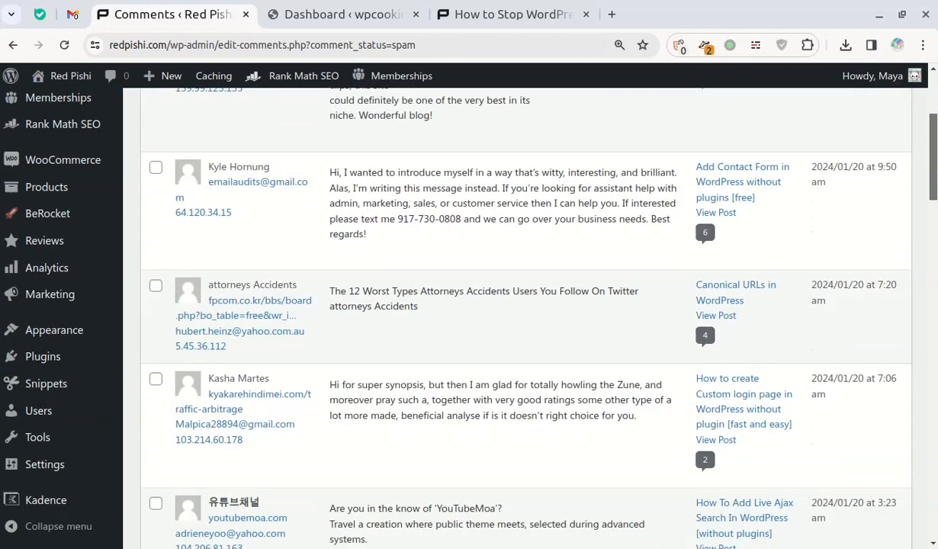
{"action": "scroll", "scroll_direction": "down", "scroll_amount": 3}
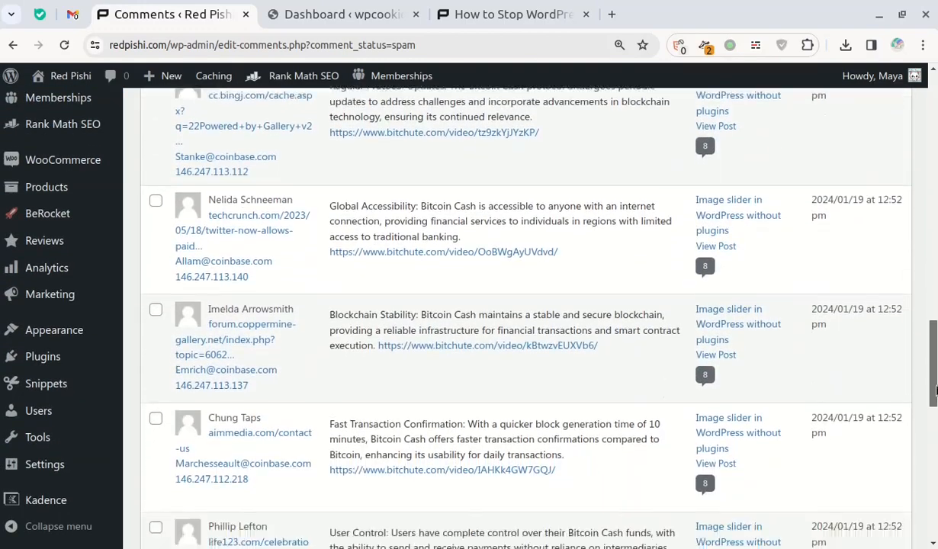
{"action": "scroll", "scroll_direction": "down", "scroll_amount": 3}
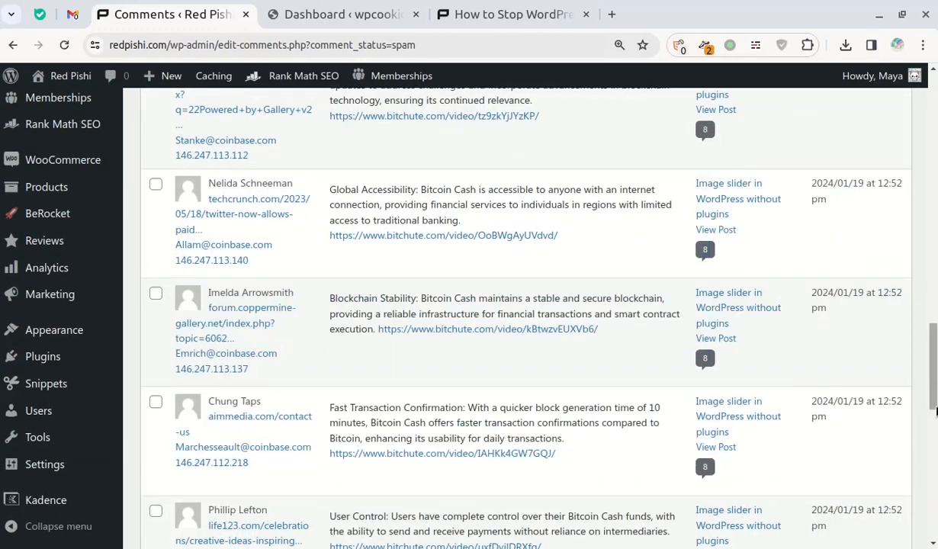
{"action": "scroll", "scroll_direction": "down", "scroll_amount": 3}
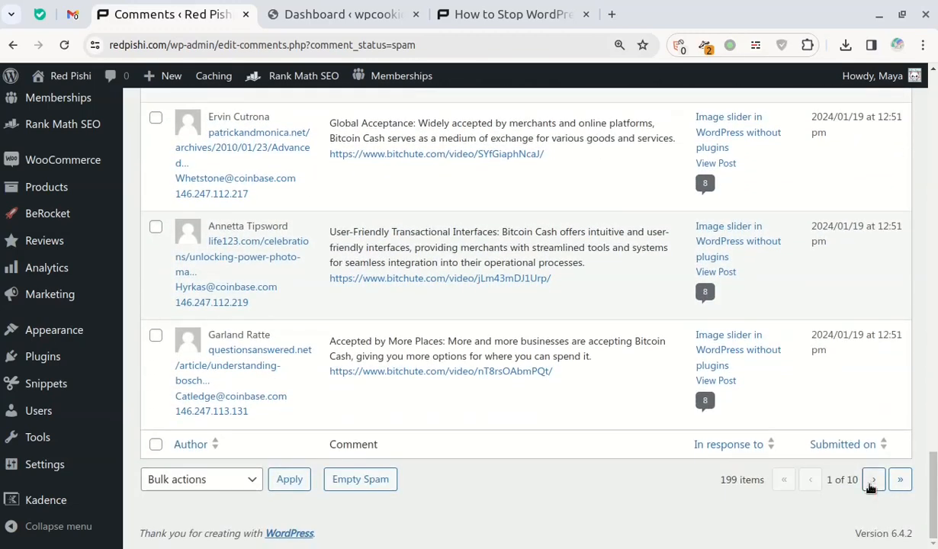
{"action": "left_click", "coordinate": [873, 481]}
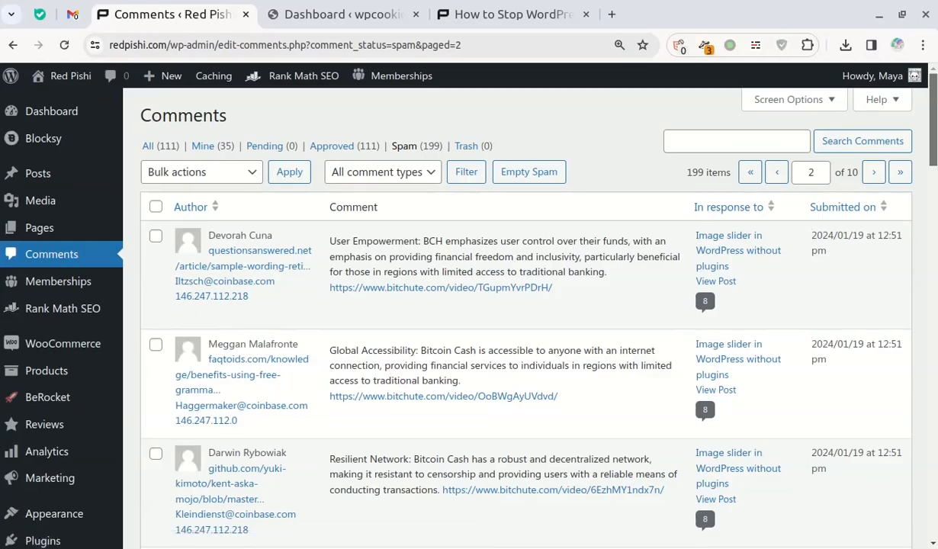
{"action": "scroll", "scroll_direction": "down", "scroll_amount": 3}
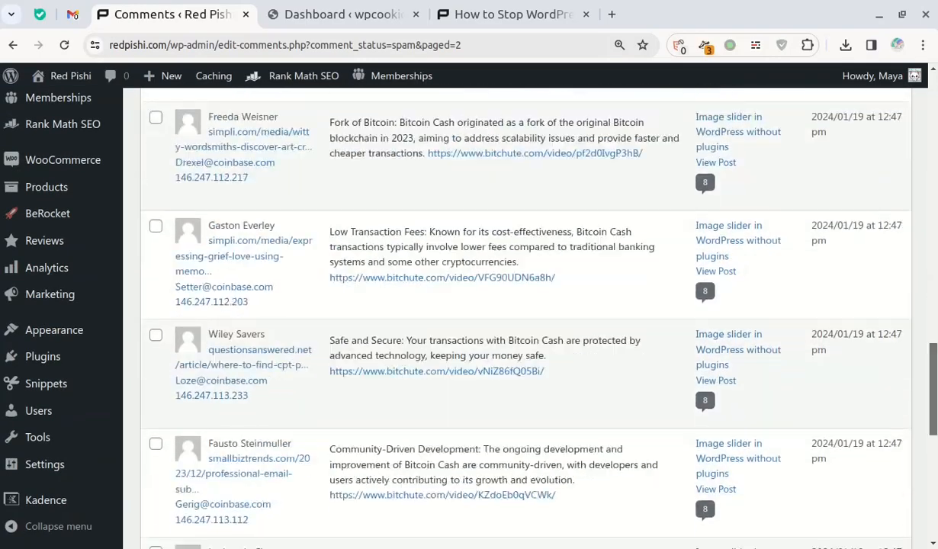
Step: Copy the anti-spam code block from the 'How to Stop WordPress Spam' tutorial tab
{"action": "left_click", "coordinate": [514, 13]}
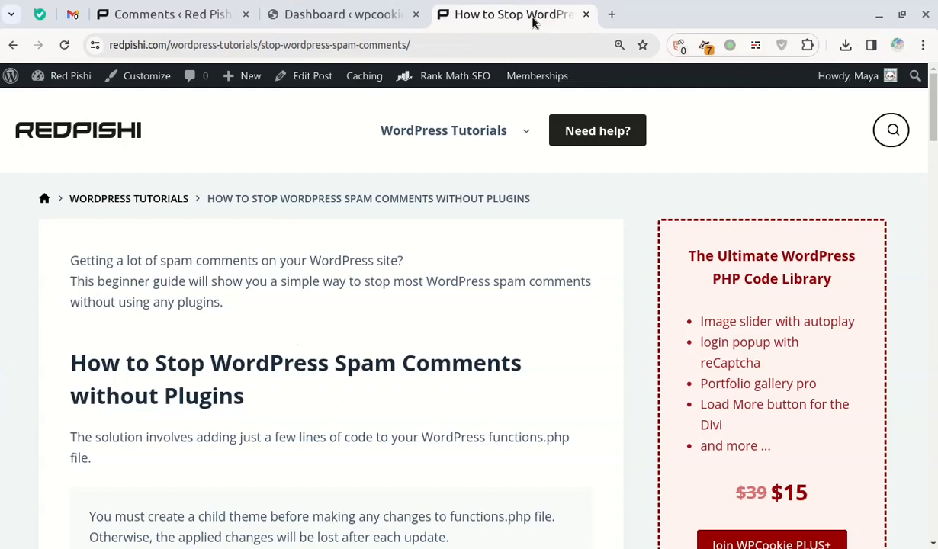
{"action": "scroll", "scroll_direction": "down", "scroll_amount": 3}
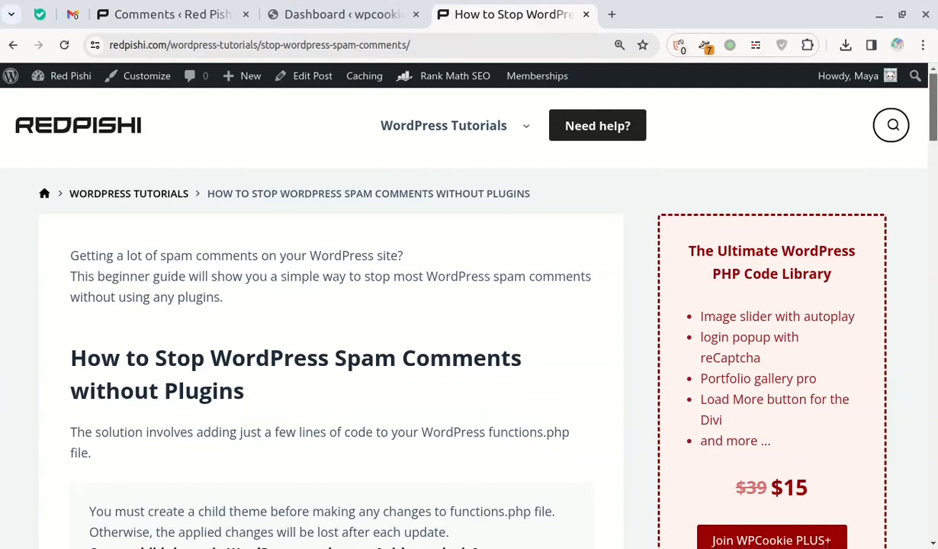
{"action": "scroll", "scroll_direction": "down", "scroll_amount": 3}
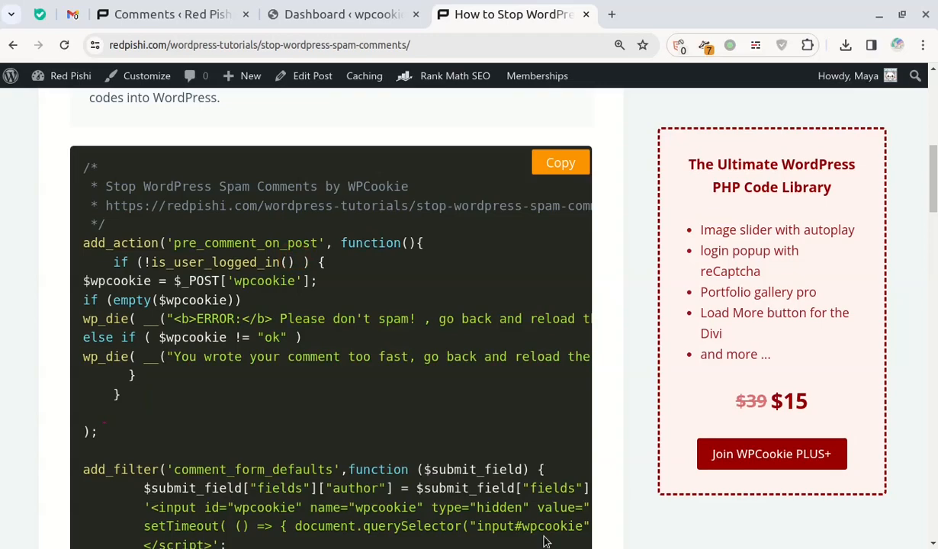
{"action": "scroll", "scroll_direction": "down", "scroll_amount": 3}
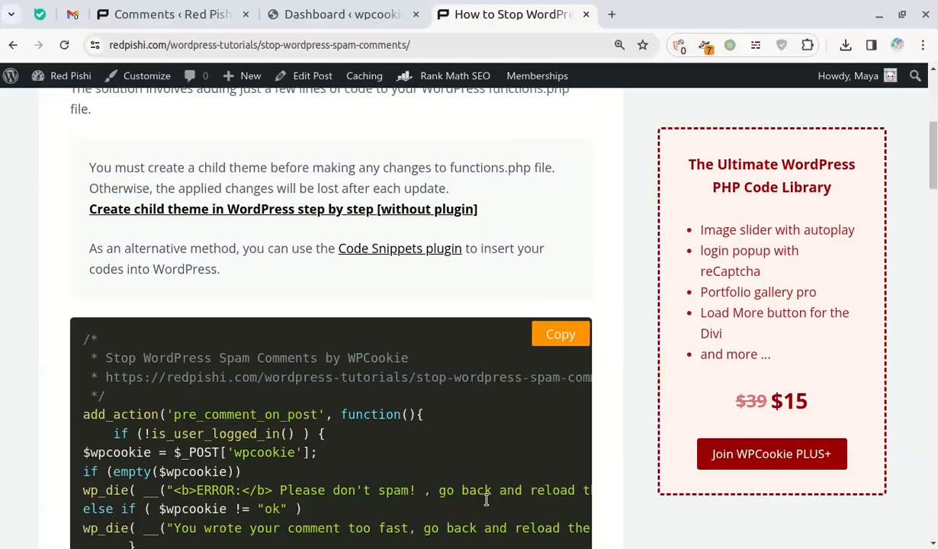
{"action": "mouse_move", "coordinate": [543, 344]}
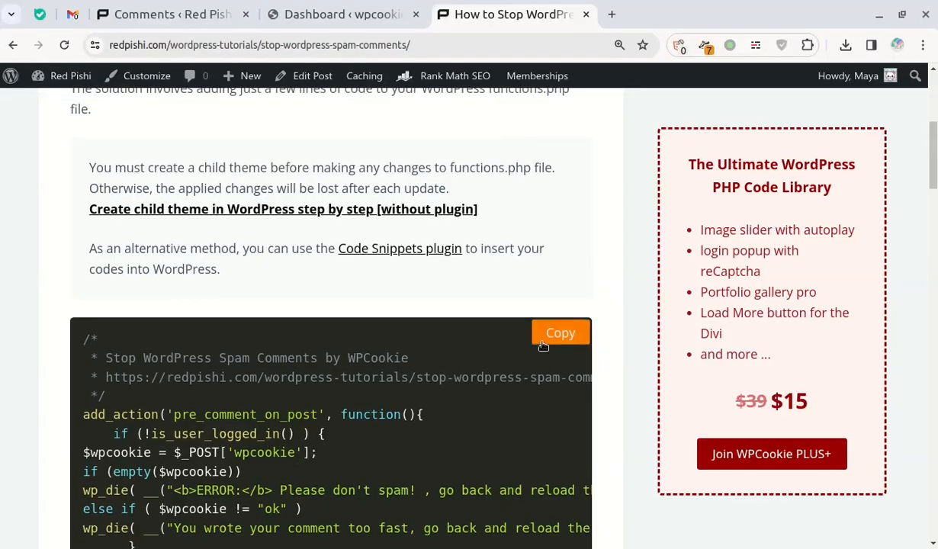
{"action": "left_click", "coordinate": [560, 333]}
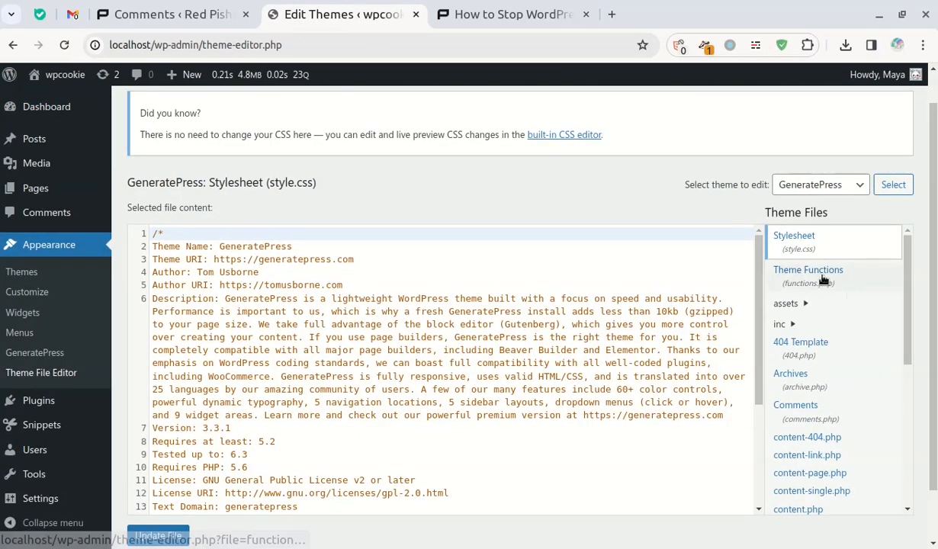
Step: Load the GeneratePress functions.php in the Theme File Editor and reach its last lines
{"action": "left_click", "coordinate": [808, 275]}
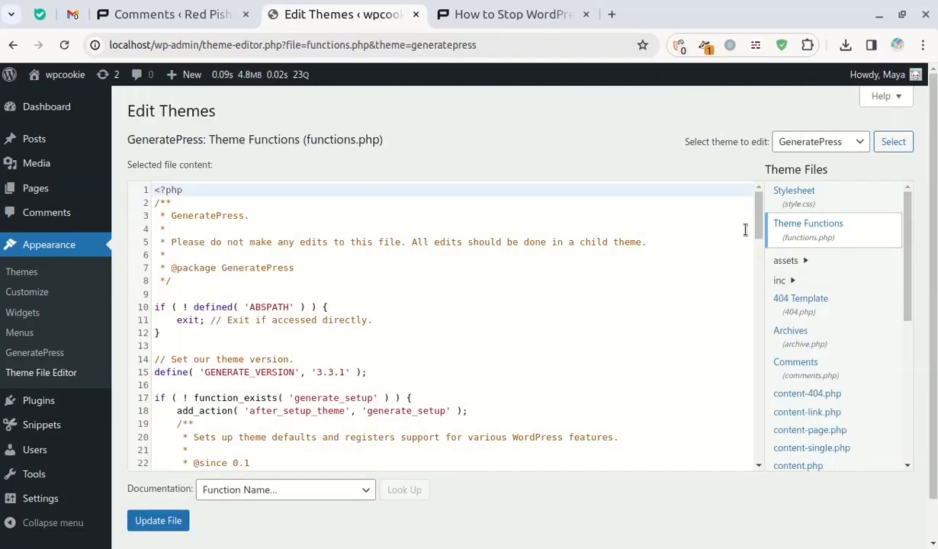
{"action": "scroll", "scroll_direction": "down", "scroll_amount": 3}
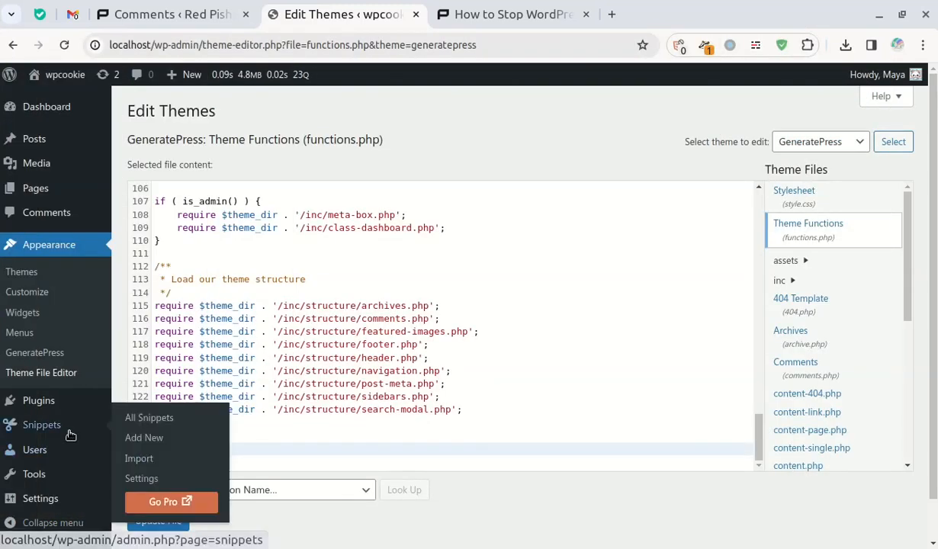
Step: Create a Code Snippet titled 'Spam blocker' and save it as active
{"action": "left_click", "coordinate": [144, 438]}
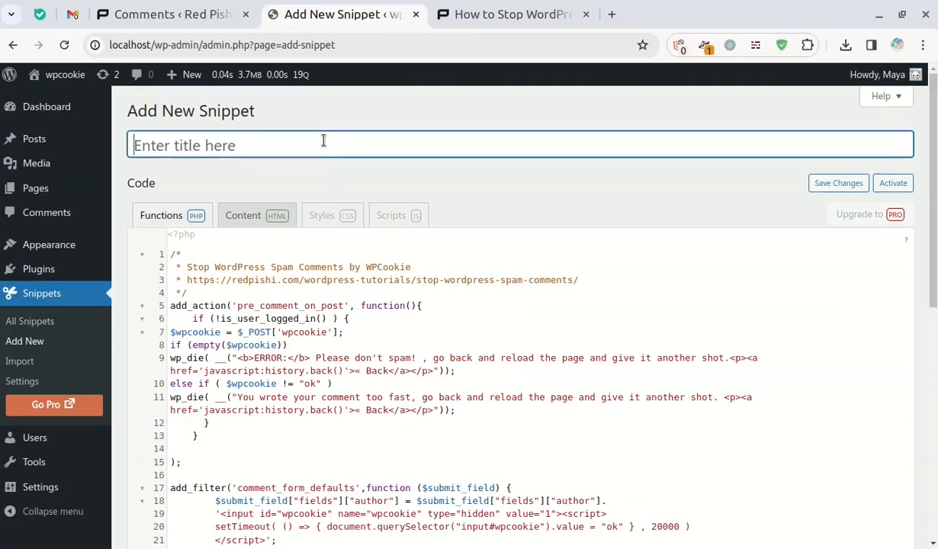
{"action": "type", "text": "Spam blocker"}
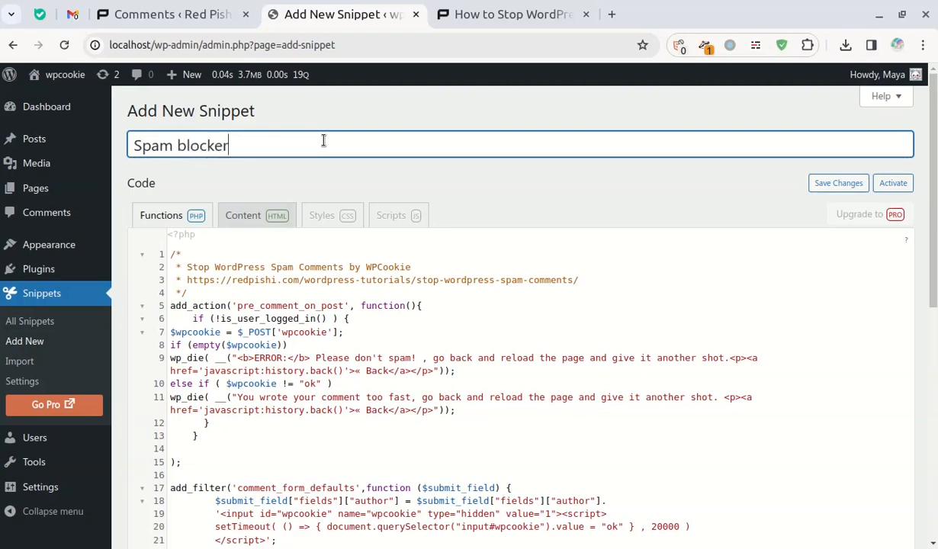
{"action": "scroll", "scroll_direction": "down", "scroll_amount": 3}
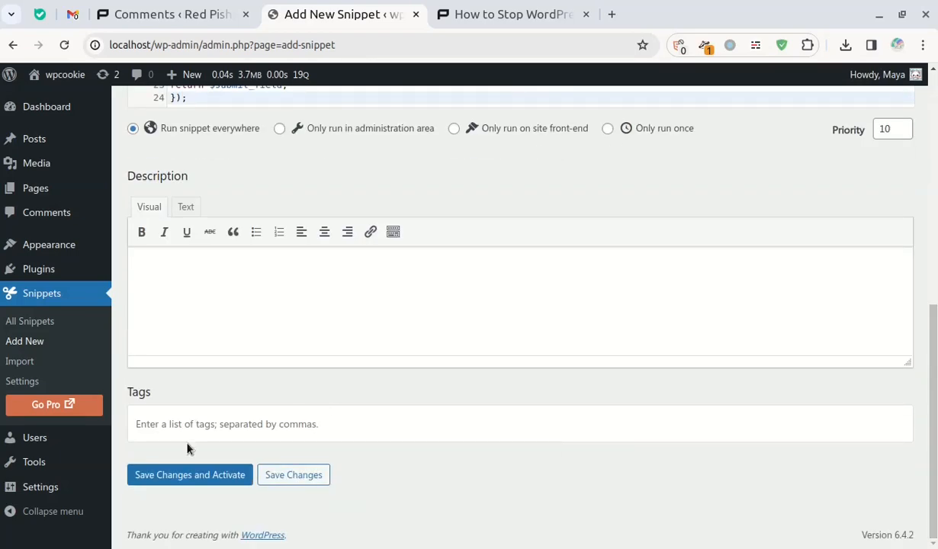
{"action": "left_click", "coordinate": [189, 474]}
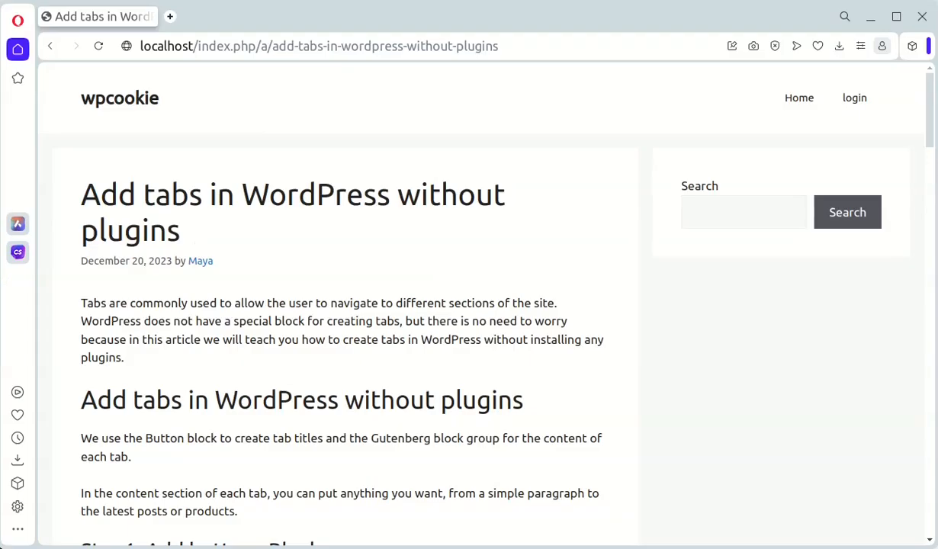
{"action": "mouse_move", "coordinate": [278, 77]}
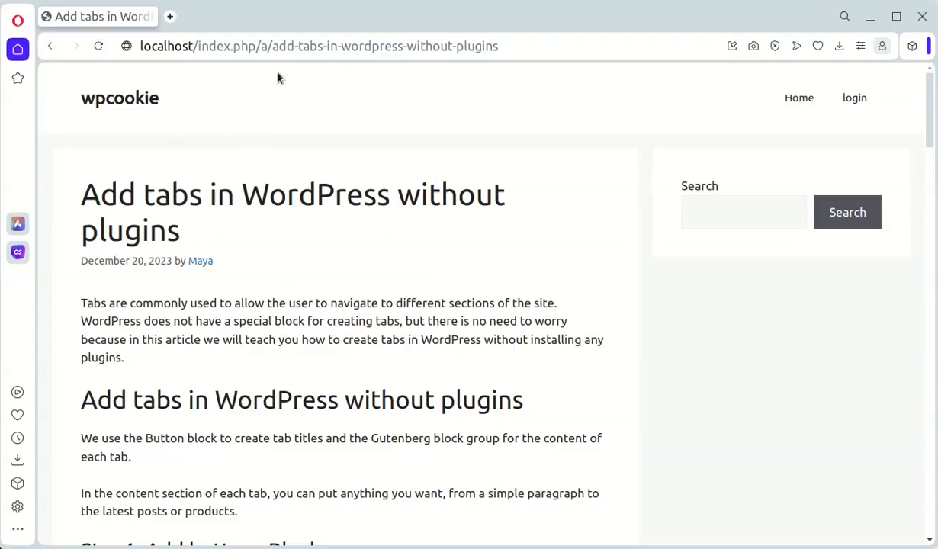
Step: Post a quick test comment on the tabs article, triggering the 'comment too fast' error
{"action": "scroll", "scroll_direction": "down", "scroll_amount": 3}
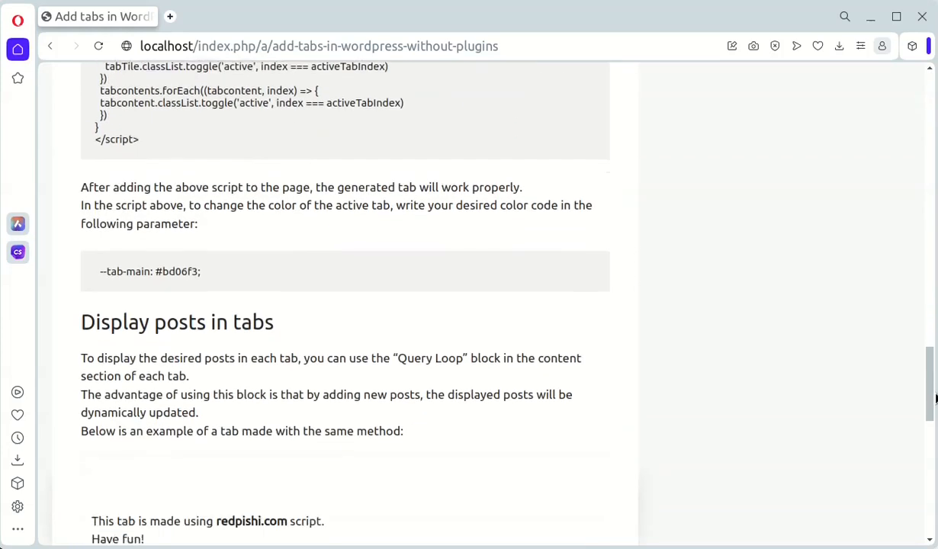
{"action": "scroll", "scroll_direction": "down", "scroll_amount": 3}
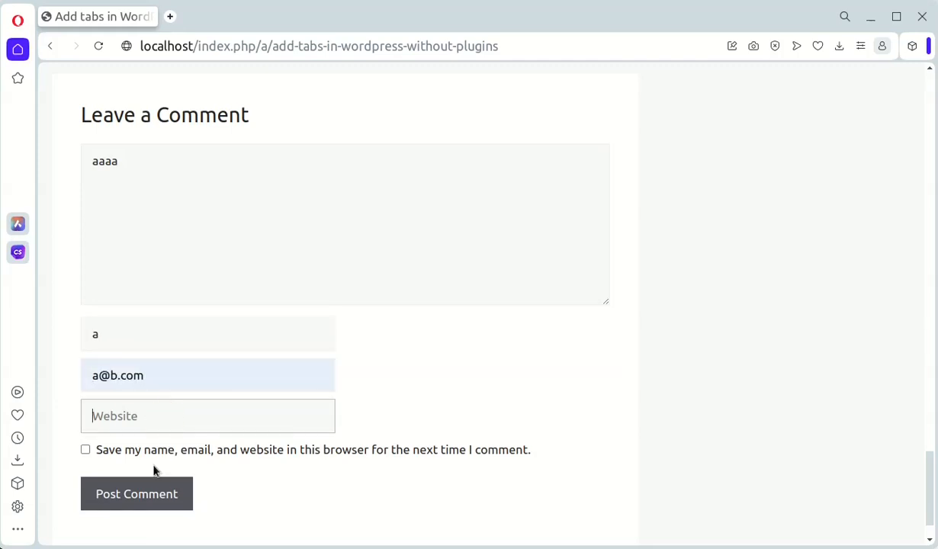
{"action": "left_click", "coordinate": [135, 494]}
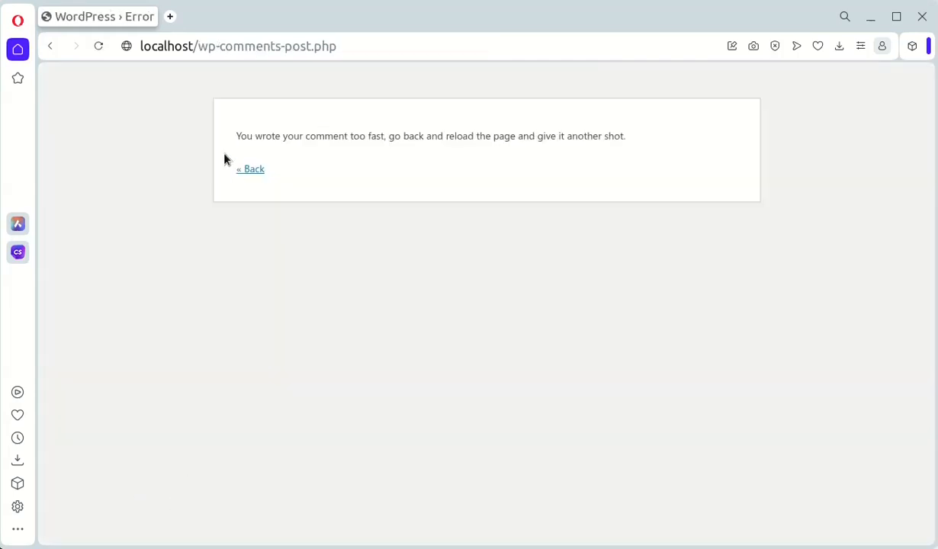
{"action": "double_click", "coordinate": [244, 136]}
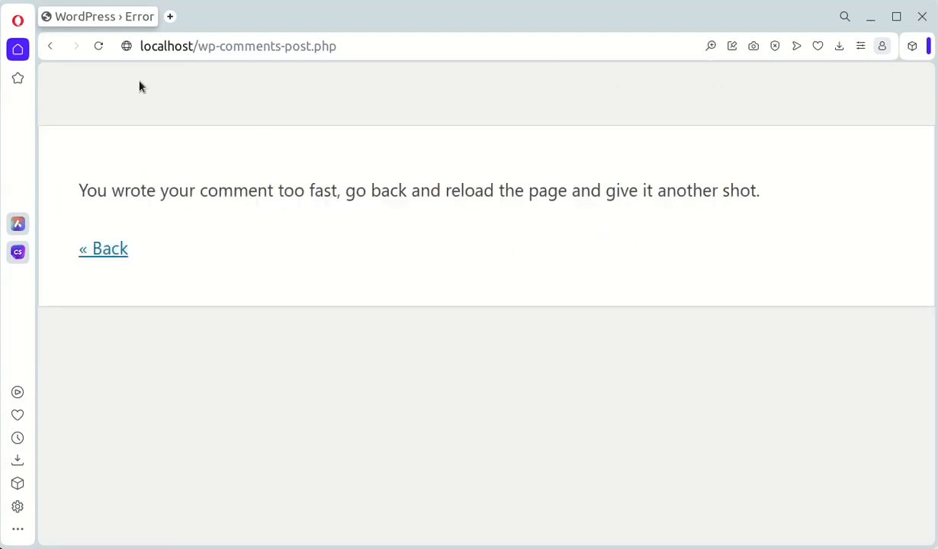
Step: Return from the error page and reload the tabs article for a fresh comment form
{"action": "left_click", "coordinate": [104, 247]}
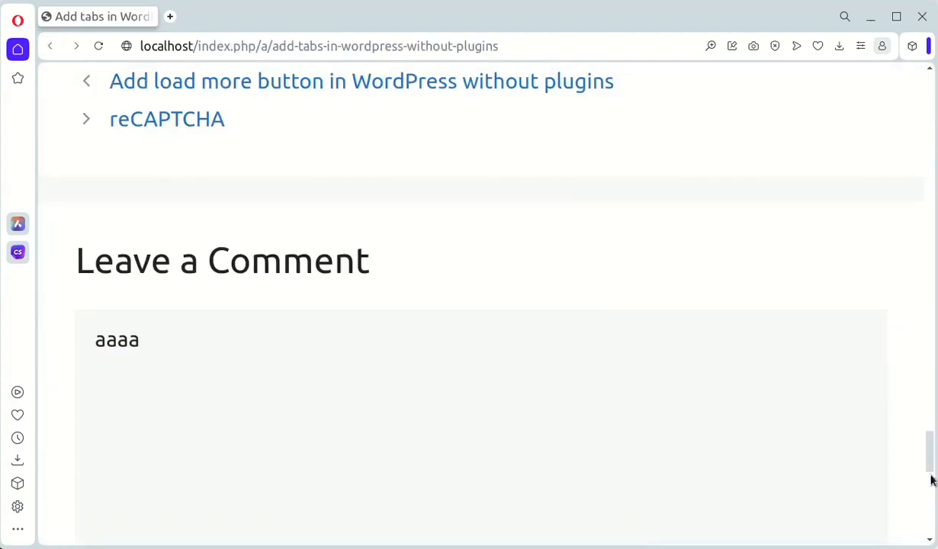
{"action": "left_click", "coordinate": [76, 46]}
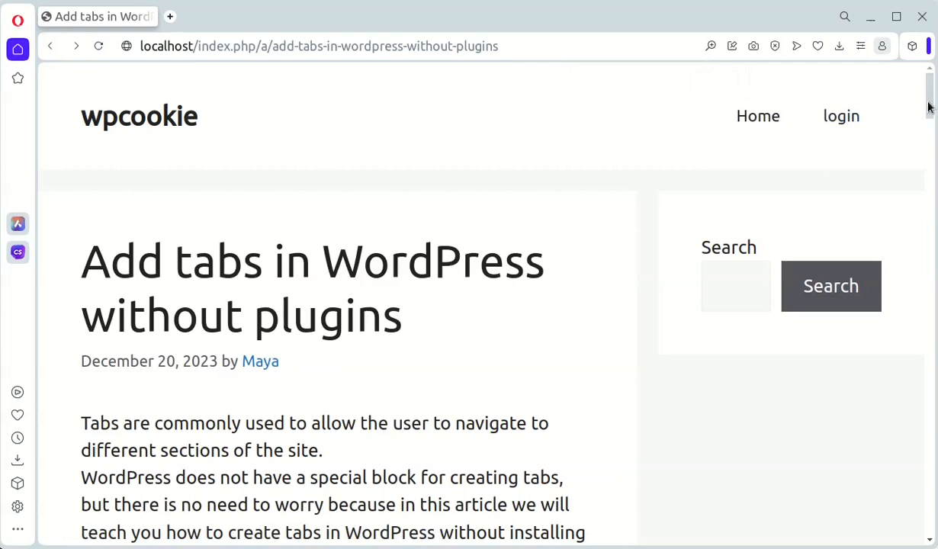
{"action": "scroll", "scroll_direction": "down", "scroll_amount": 3}
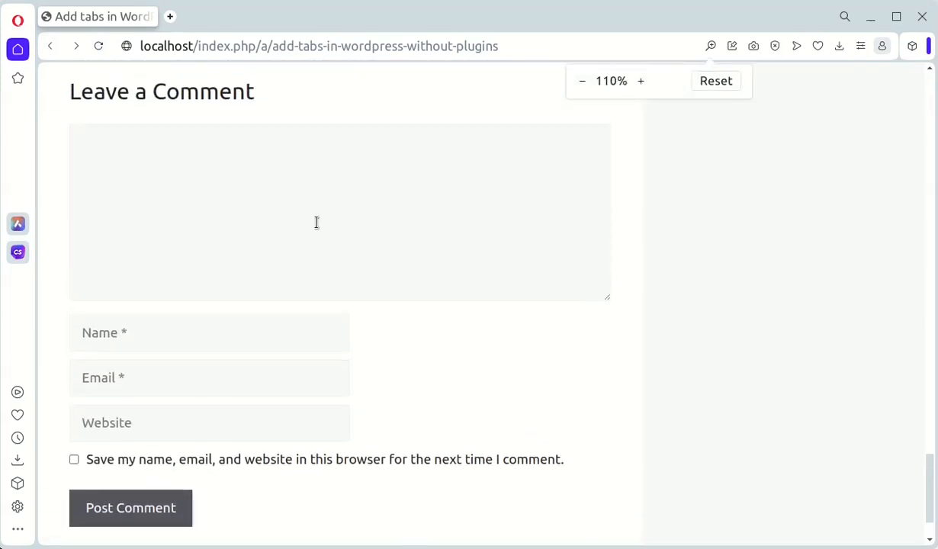
{"action": "left_click", "coordinate": [131, 508]}
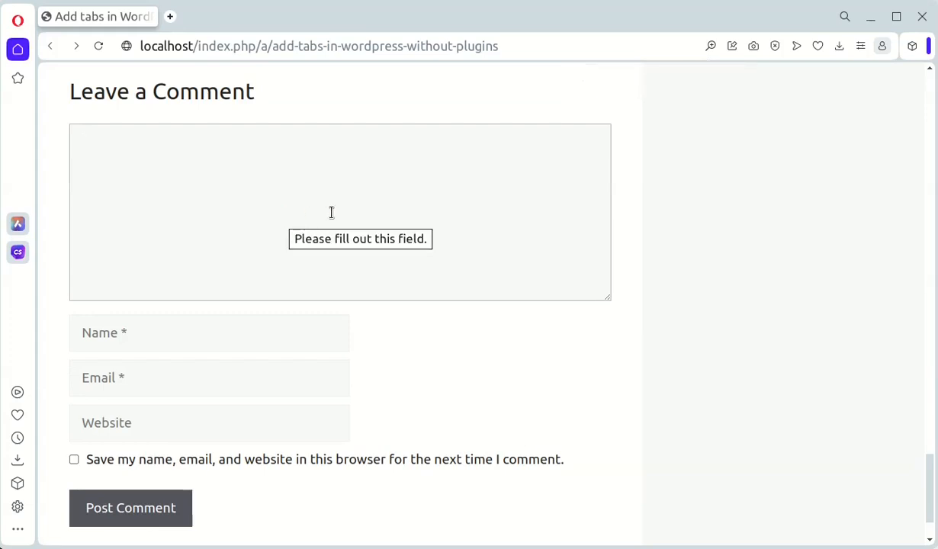
{"action": "type", "text": "aaaaaaaaaa"}
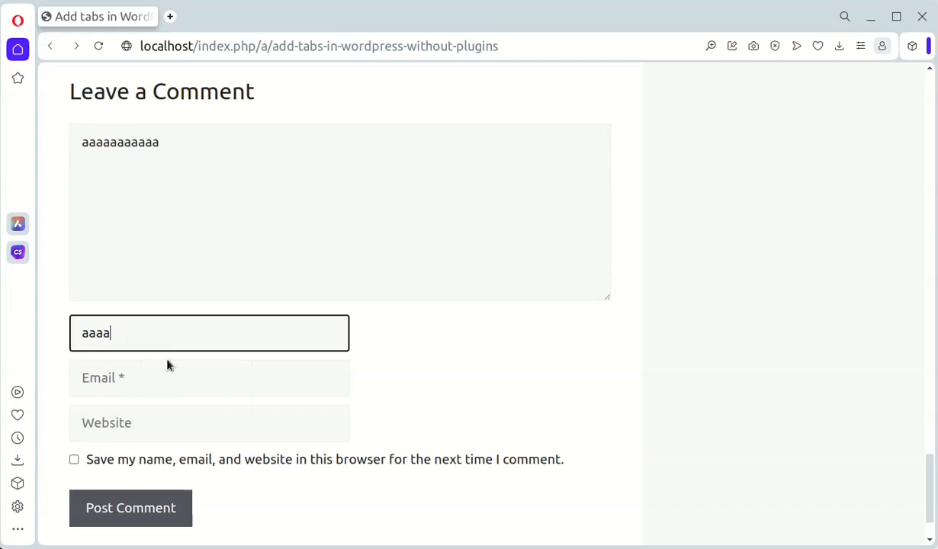
{"action": "type", "text": "a@b.com"}
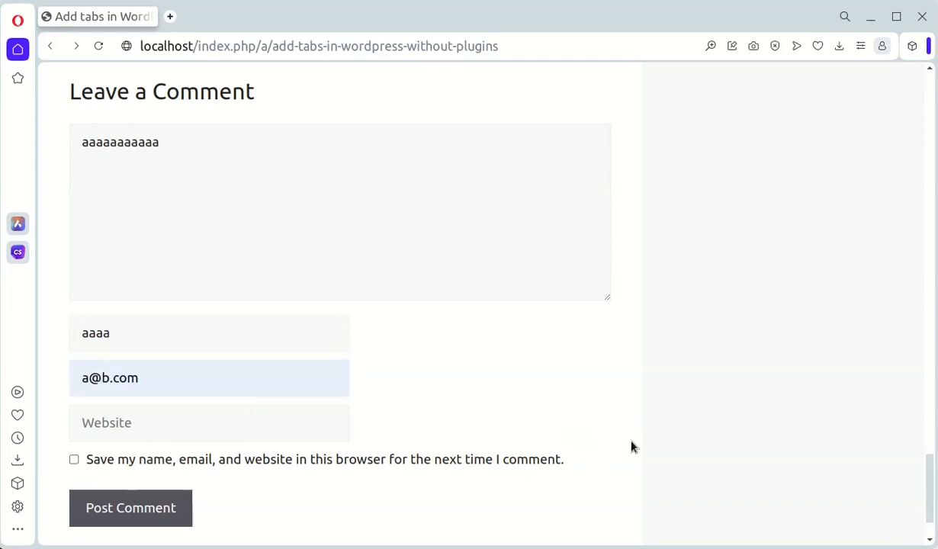
{"action": "left_click", "coordinate": [131, 508]}
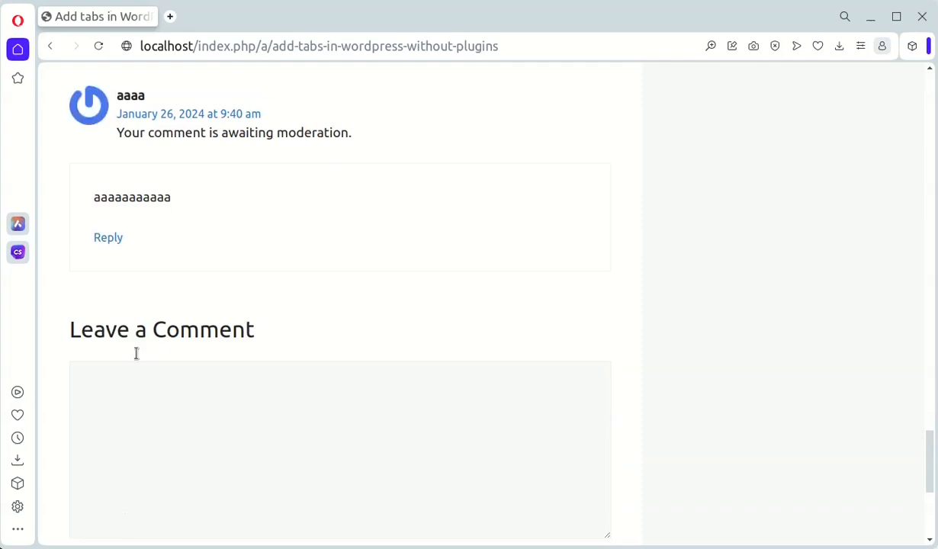
{"action": "double_click", "coordinate": [131, 197]}
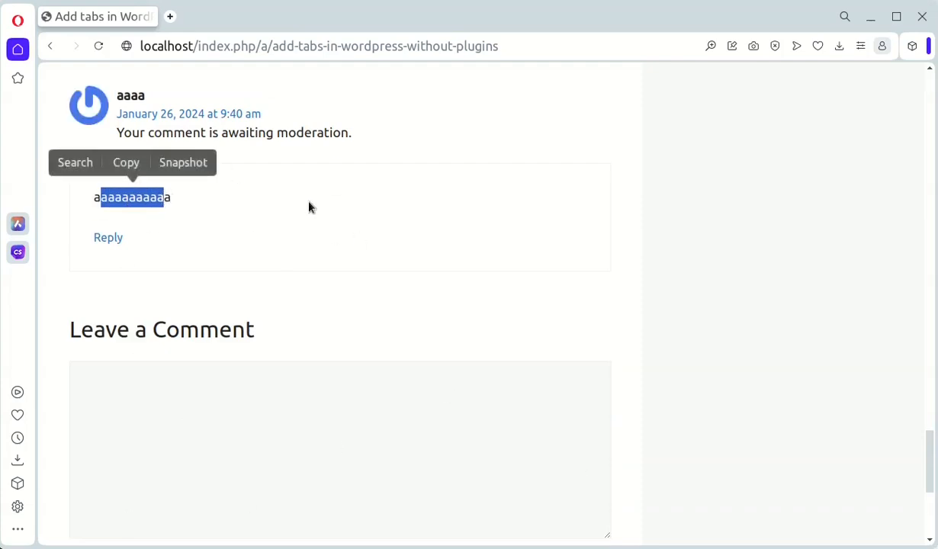